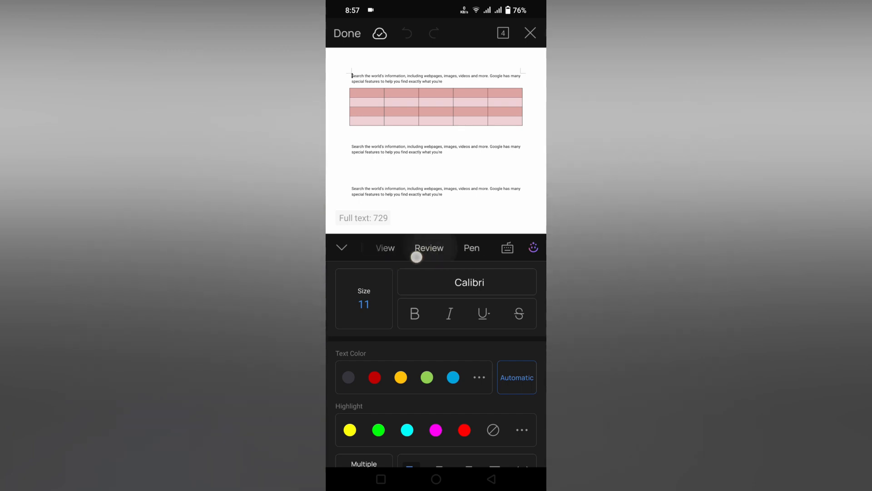
# Show the document's View options where Page Setup is listed.
pyautogui.click(413, 247)
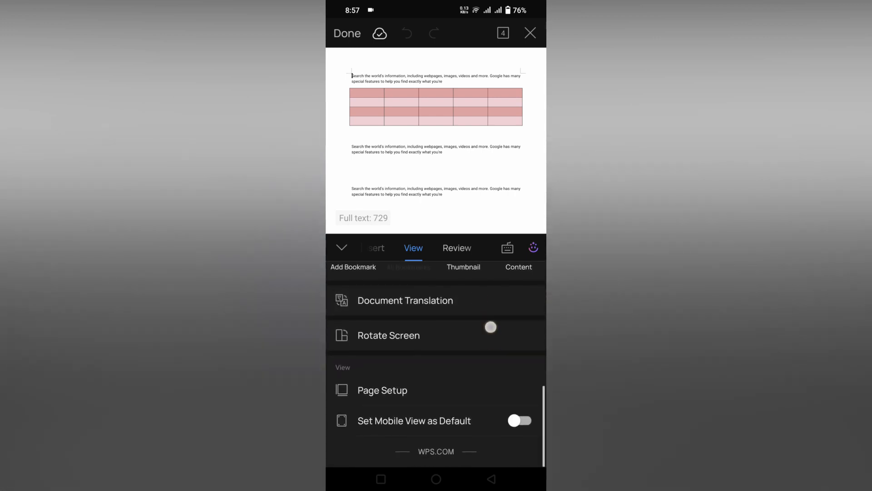
# Set the Letter page orientation to Landscape in Page Setup, giving an 11 by 8.5 inch page.
pyautogui.click(382, 390)
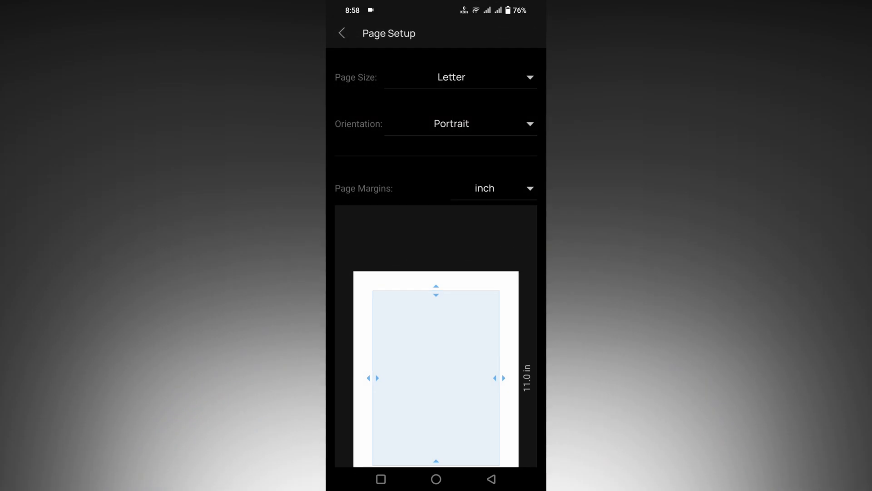
pyautogui.click(485, 124)
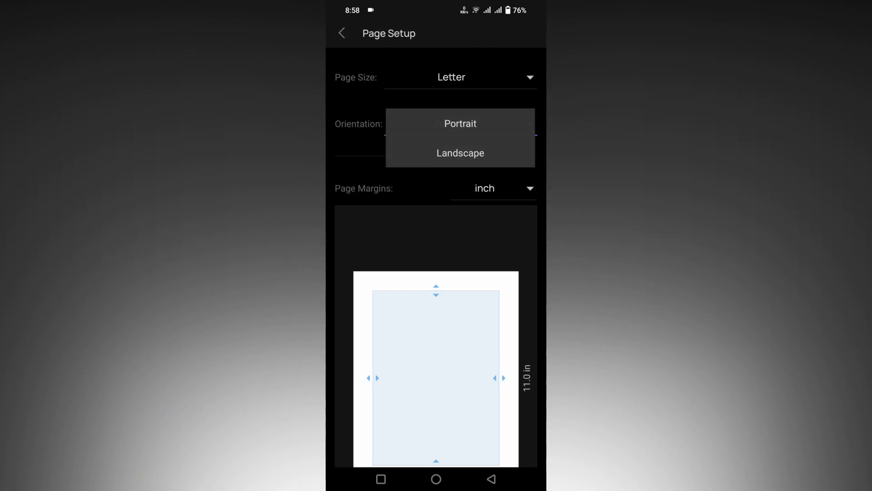
pyautogui.click(460, 153)
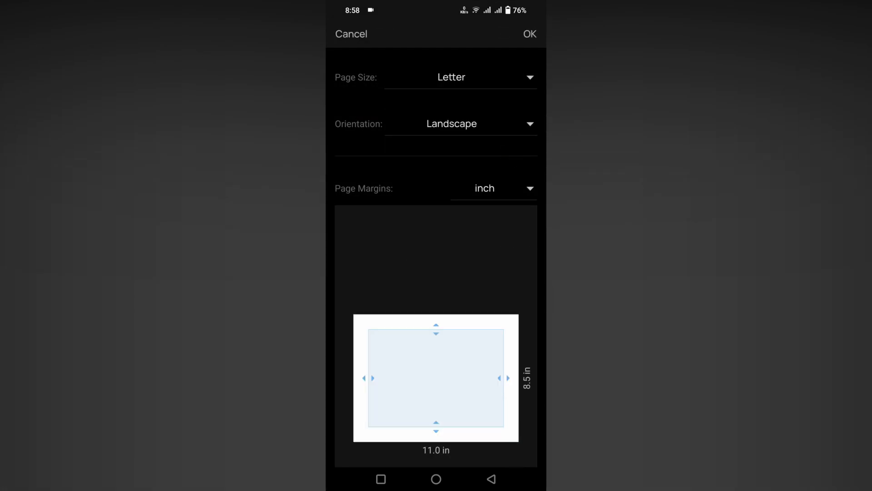